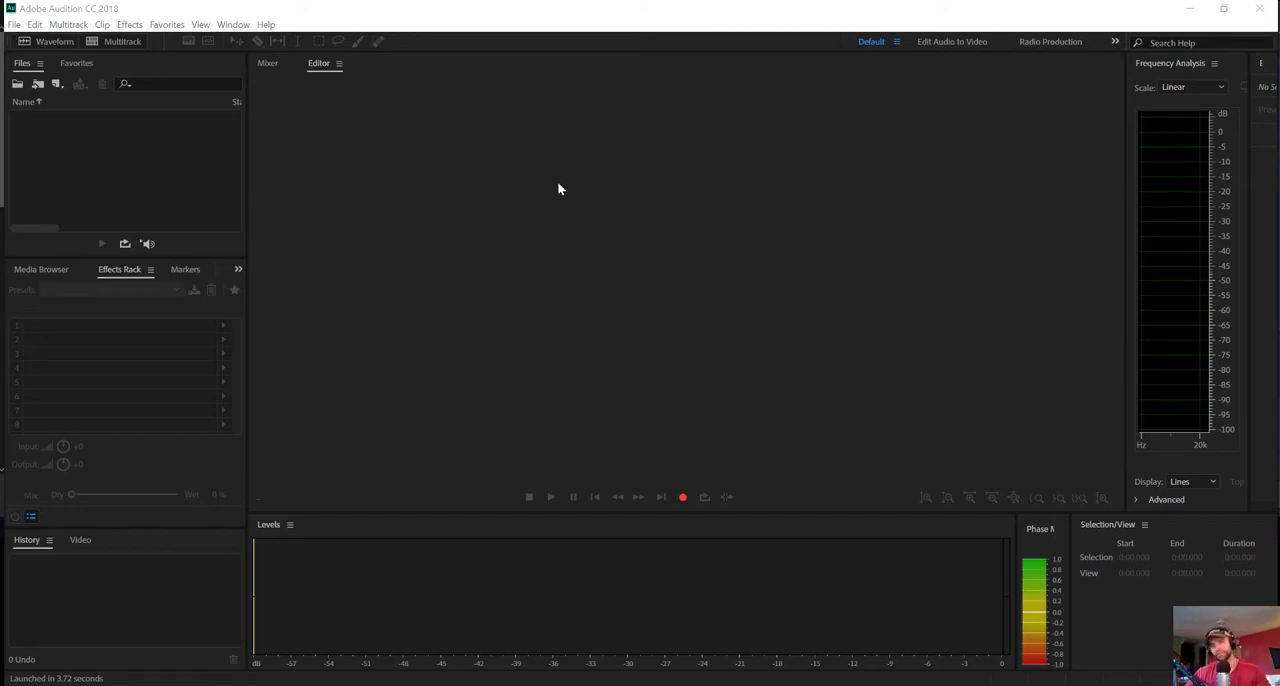
mouse_move(598, 218)
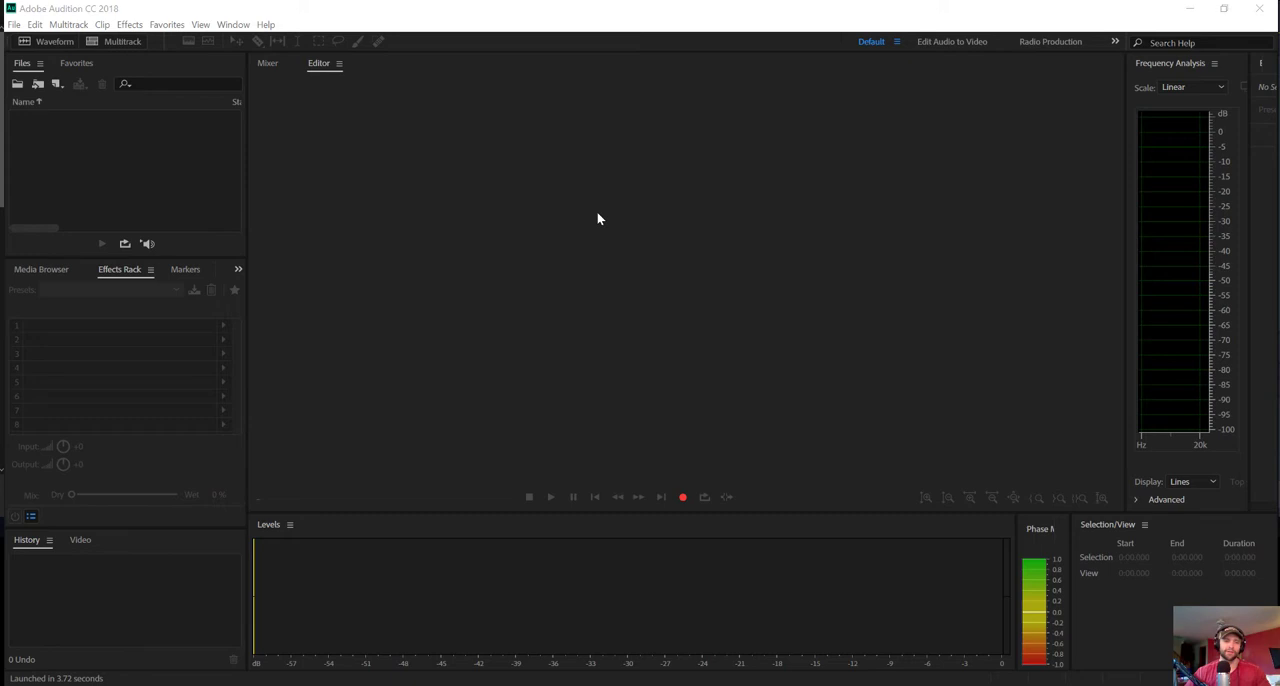
mouse_move(600, 212)
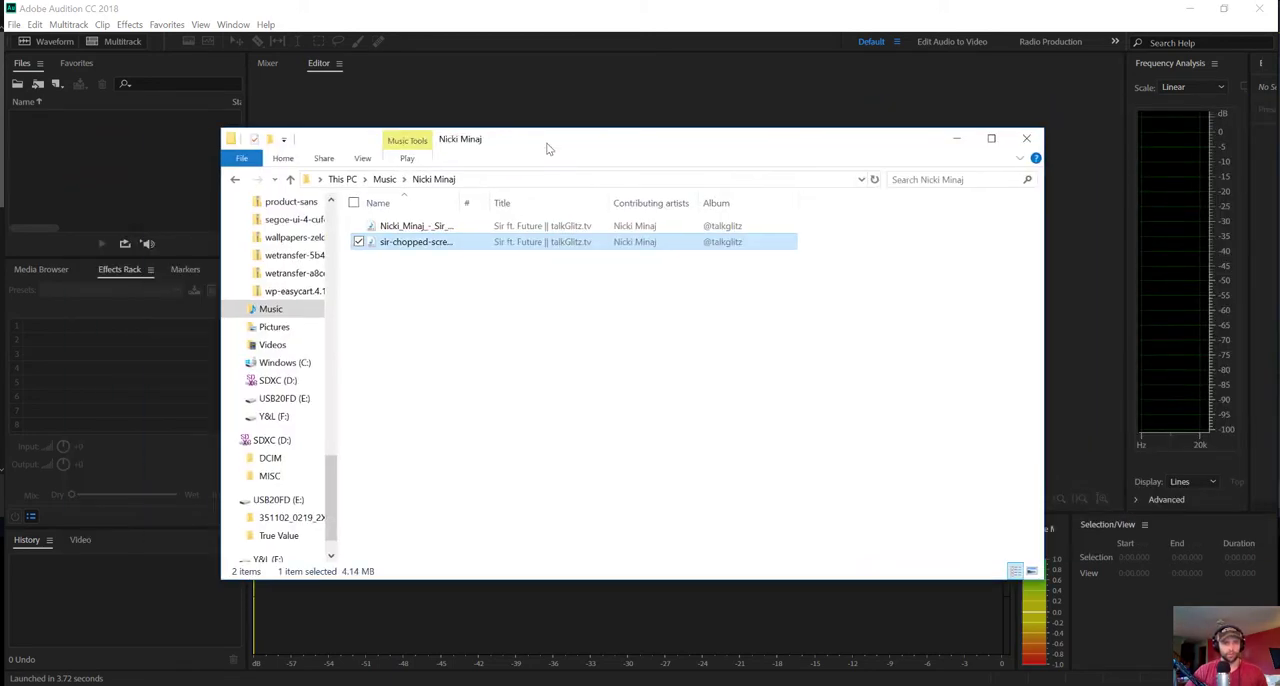
- Import the original Nicki Minaj mp3 from Explorer into Audition's Files panel and select it
left_click(416, 226)
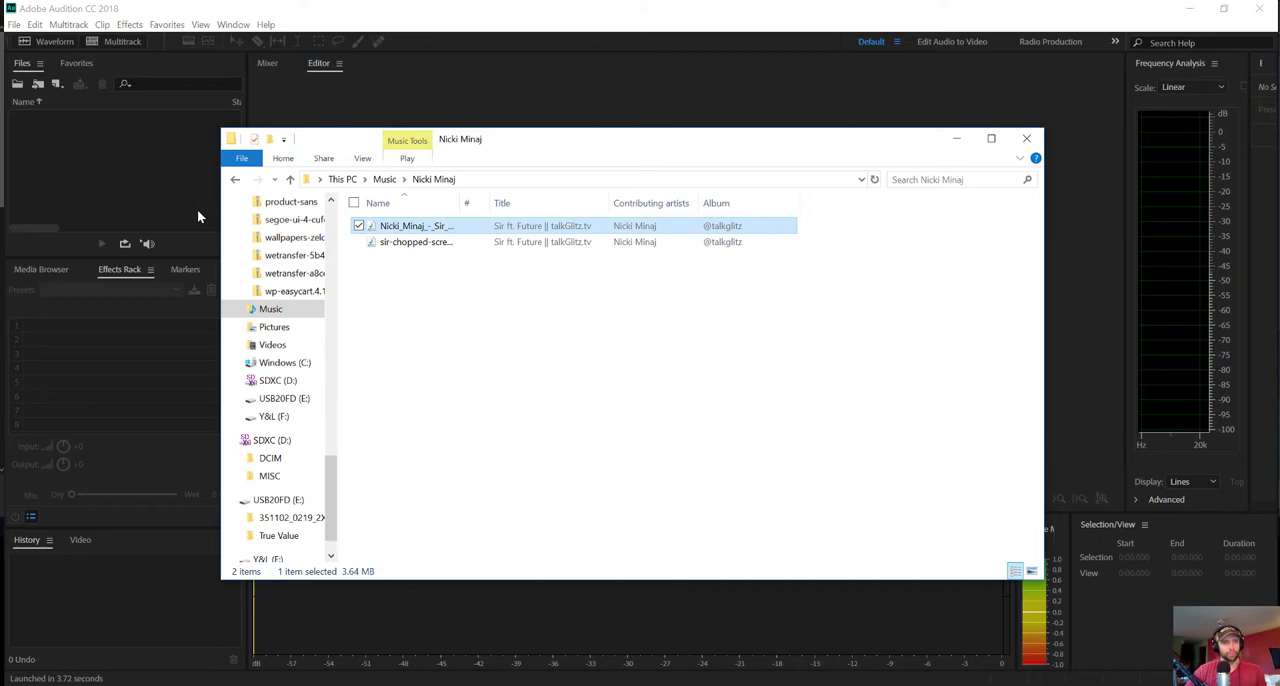
double_click(416, 226)
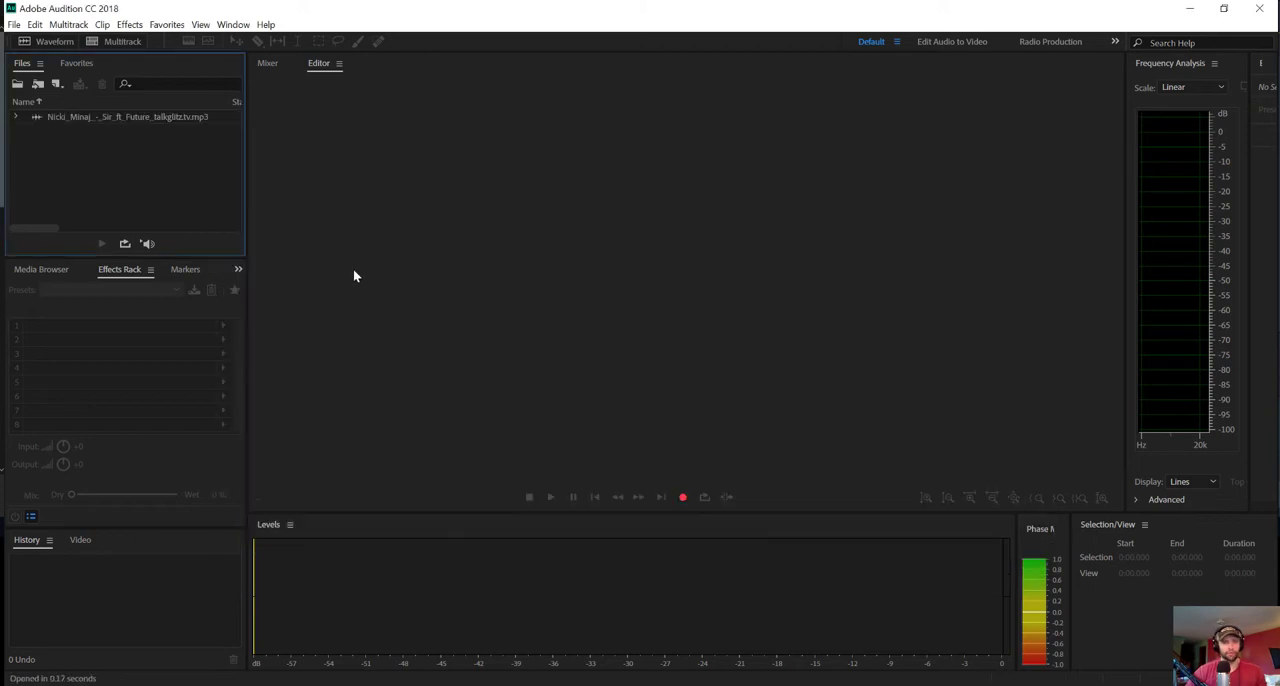
left_click(128, 116)
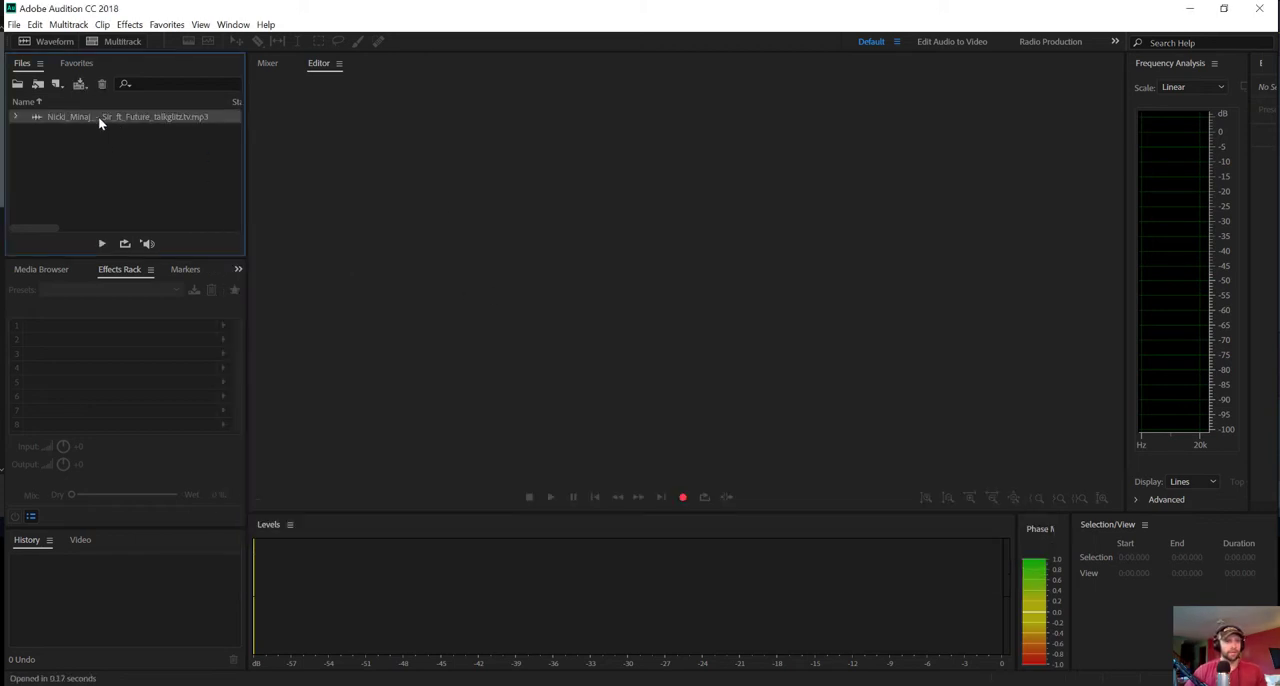
right_click(100, 118)
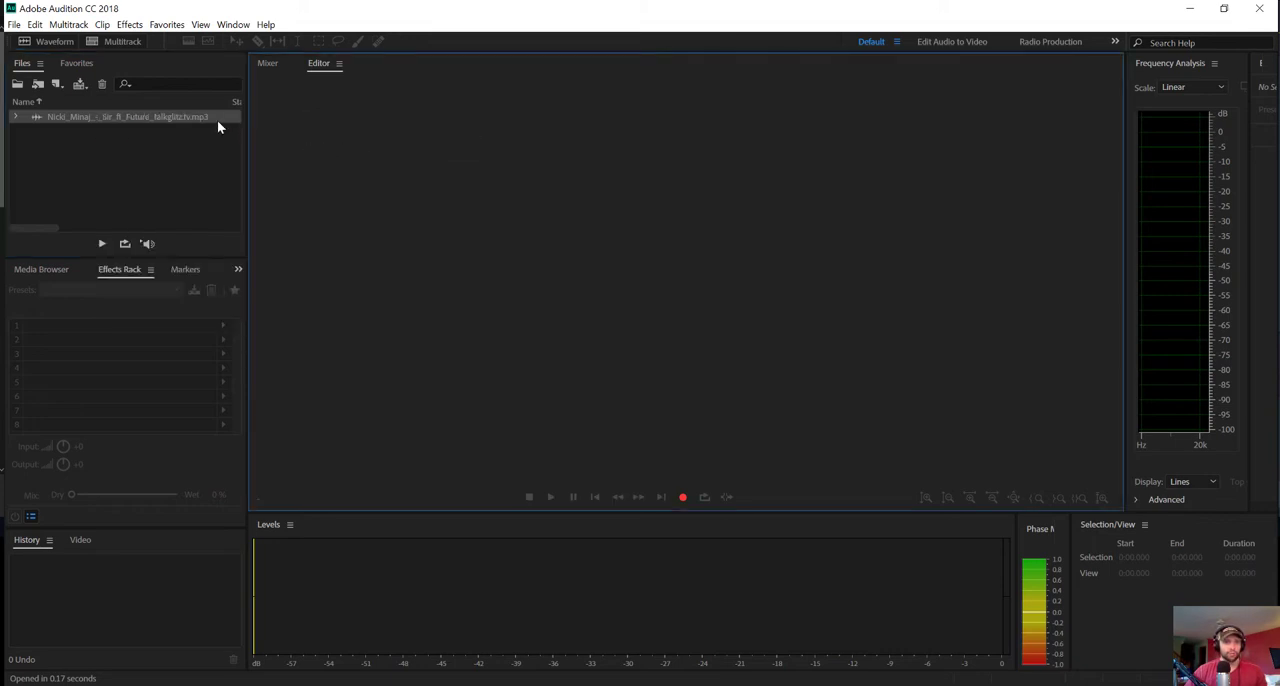
- Start a New Multitrack Session from the song file and choose to browse for its folder
right_click(128, 116)
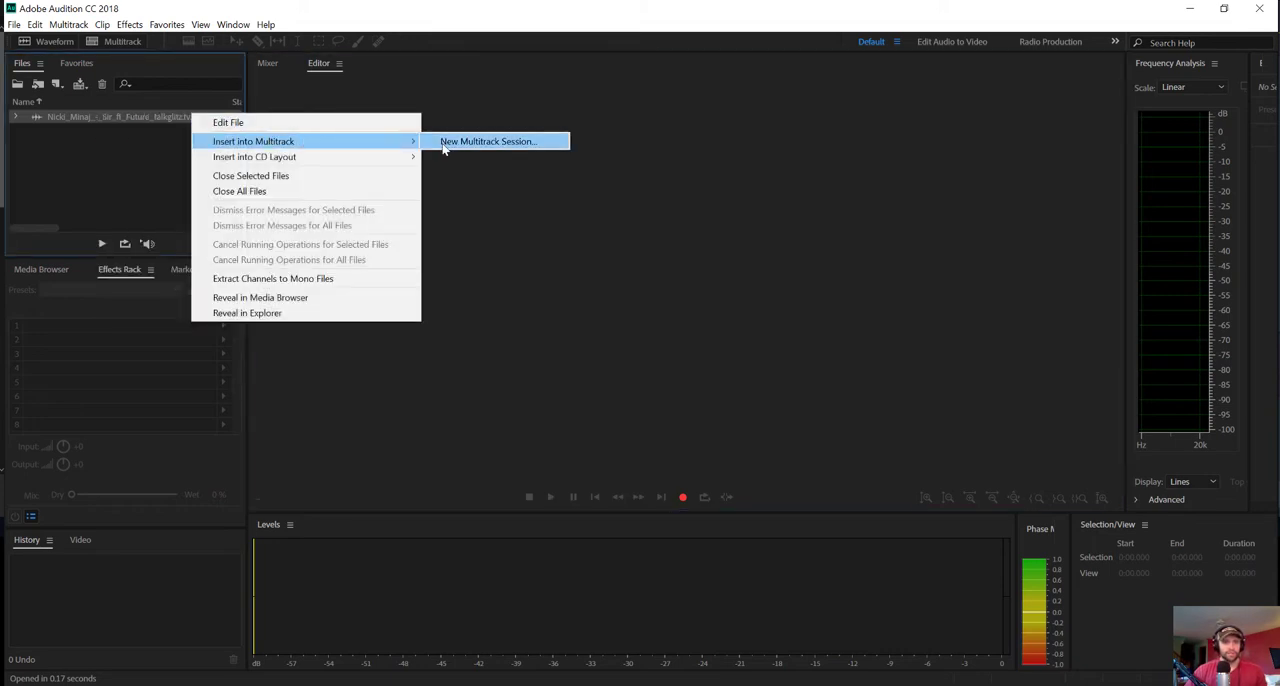
left_click(488, 140)
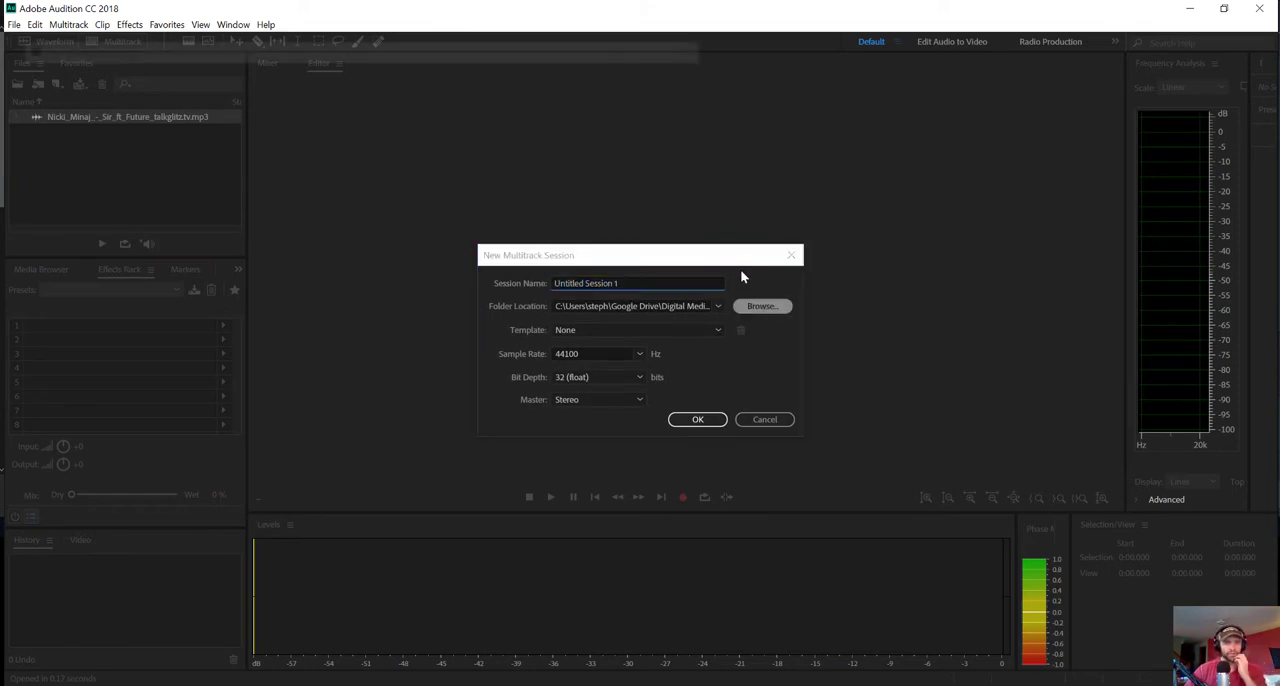
left_click(762, 306)
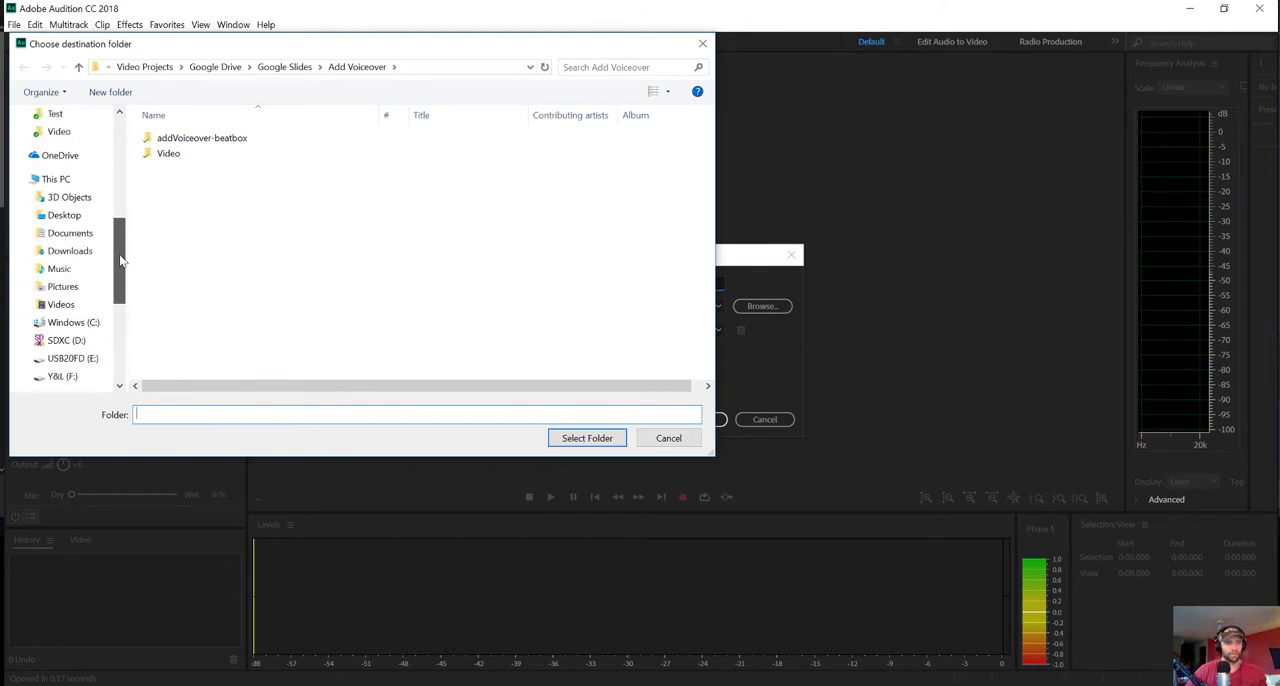
- Store the session in Music/Chopped And Screwed/Nicki Minaj - Sir and name it 'sir-te'
left_click(58, 268)
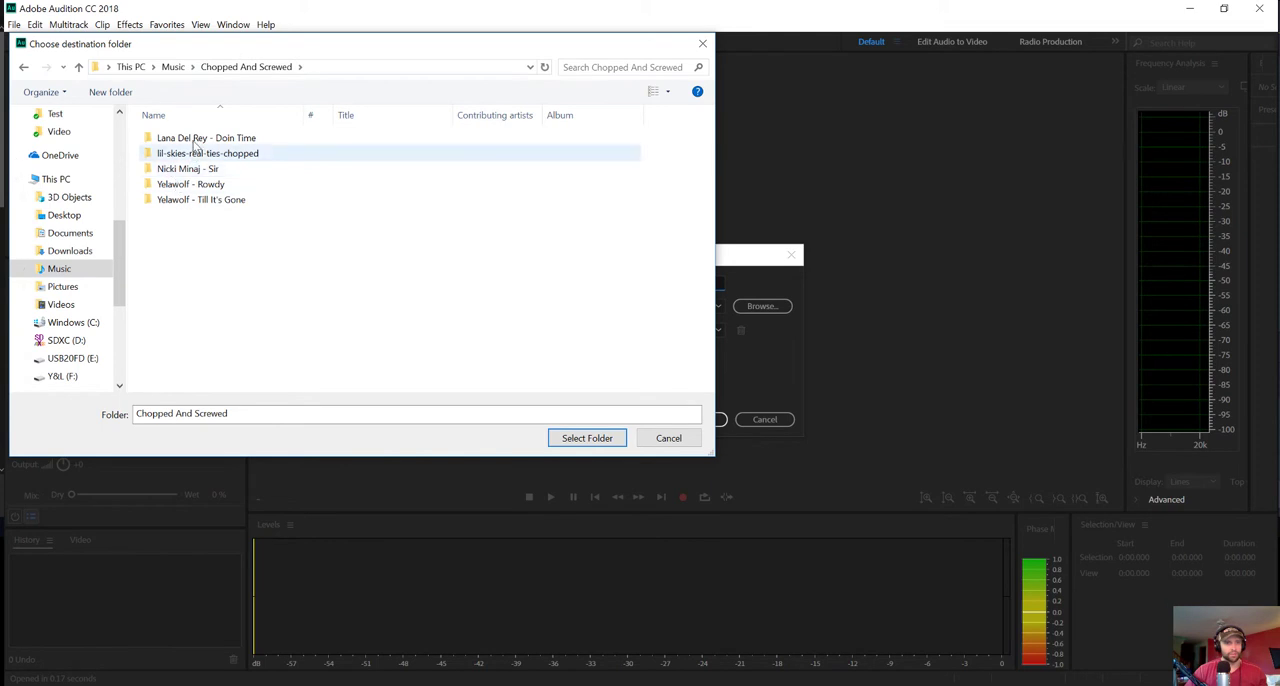
double_click(188, 168)
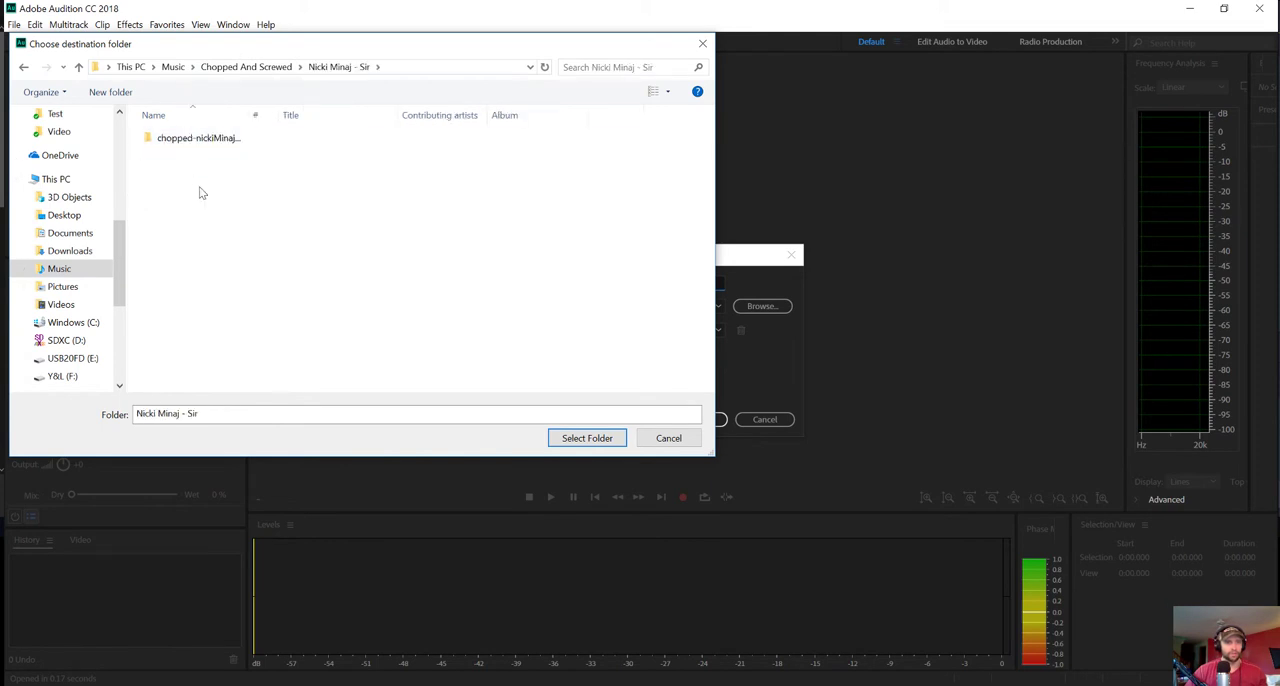
mouse_move(588, 438)
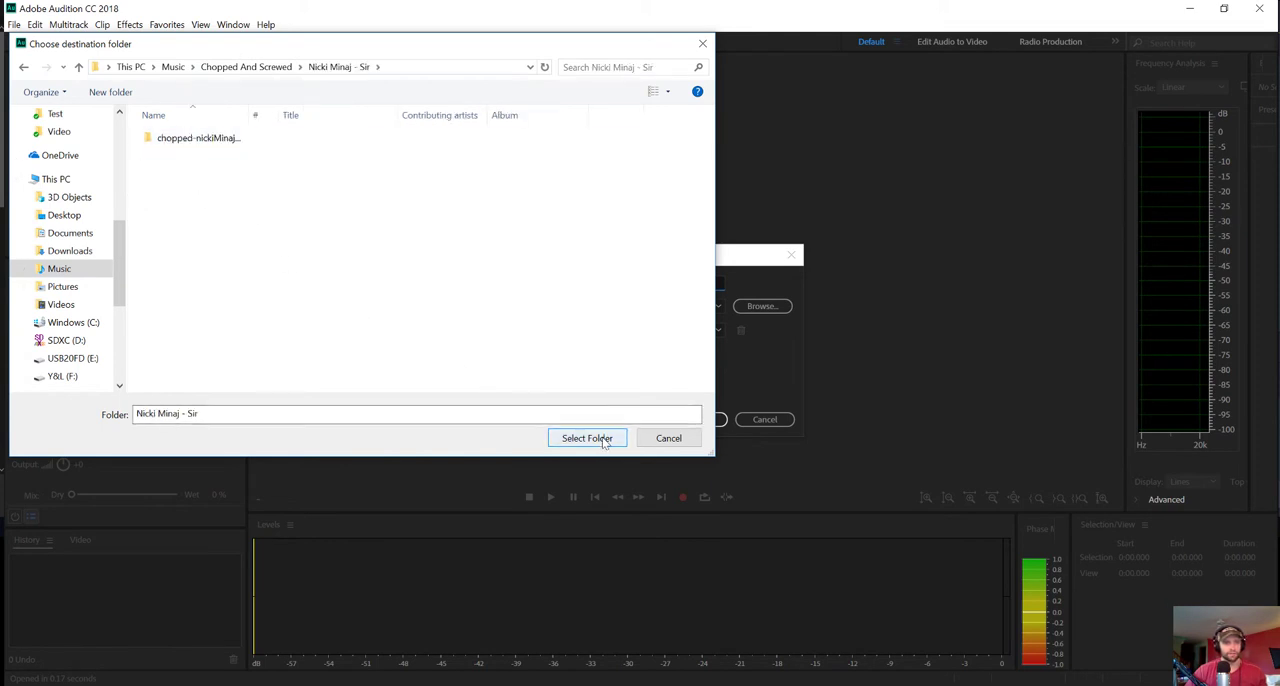
left_click(588, 438)
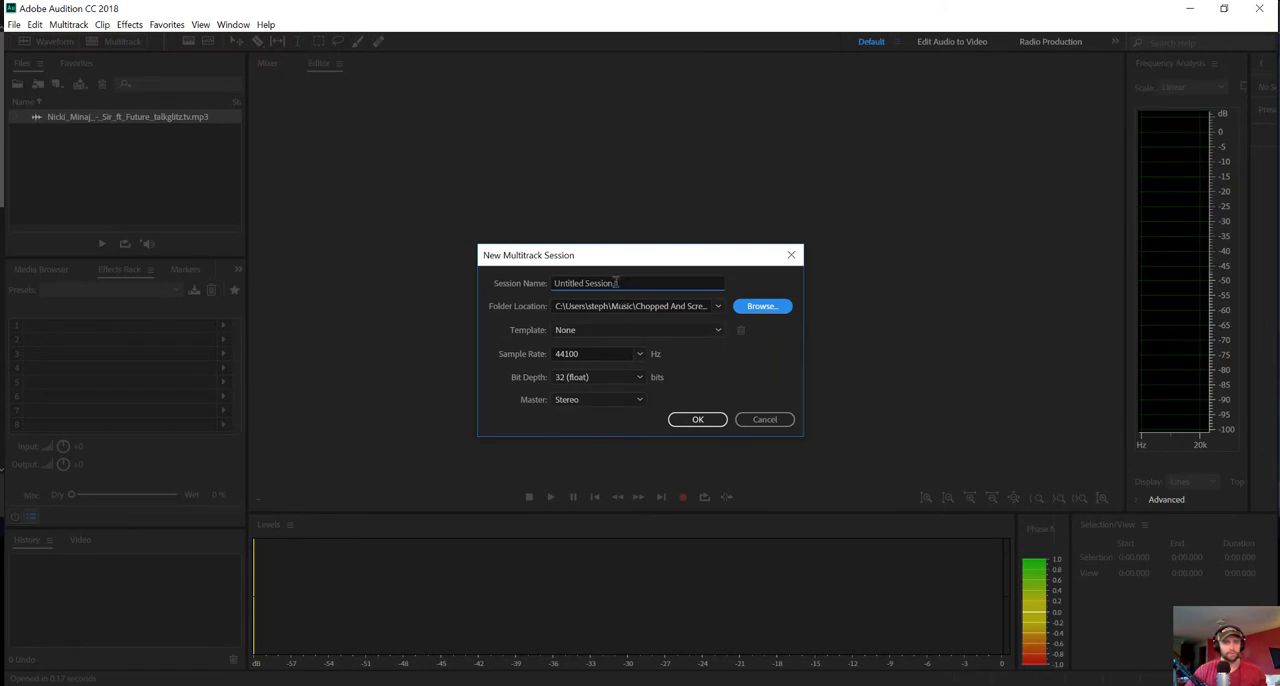
type("sir-te")
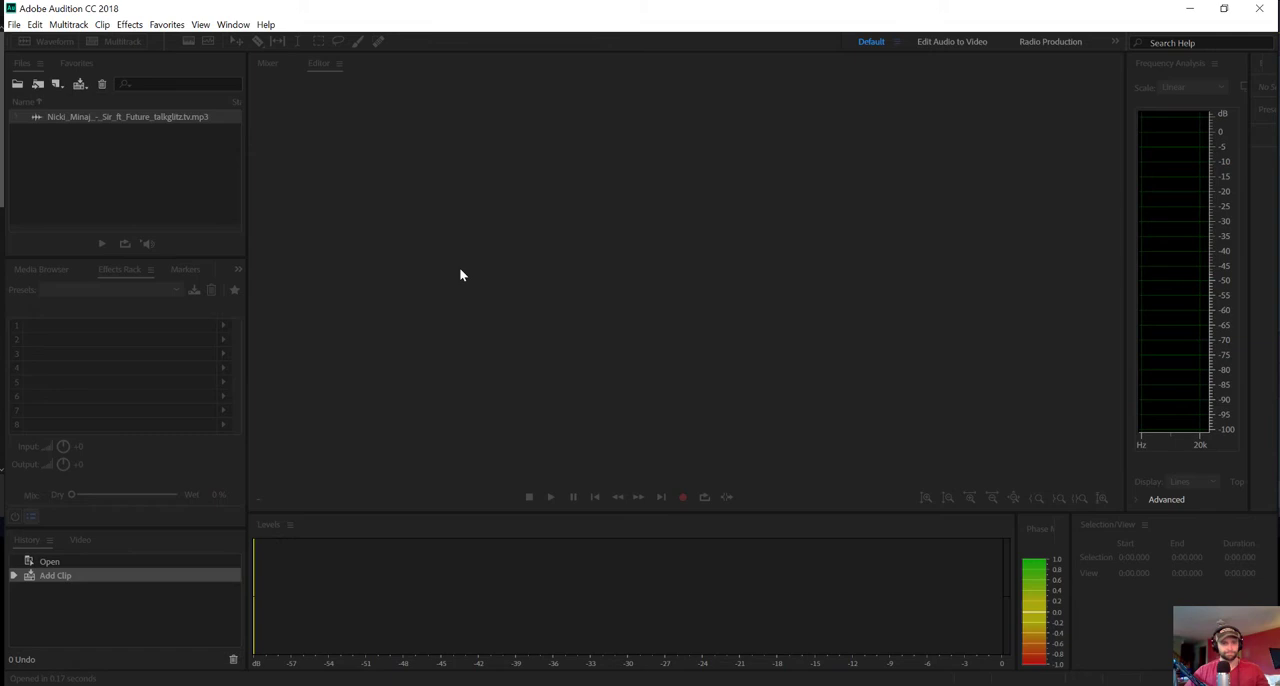
- Duplicate the Track 1 song clip onto Track 2 at the start of the timeline
left_click(114, 40)
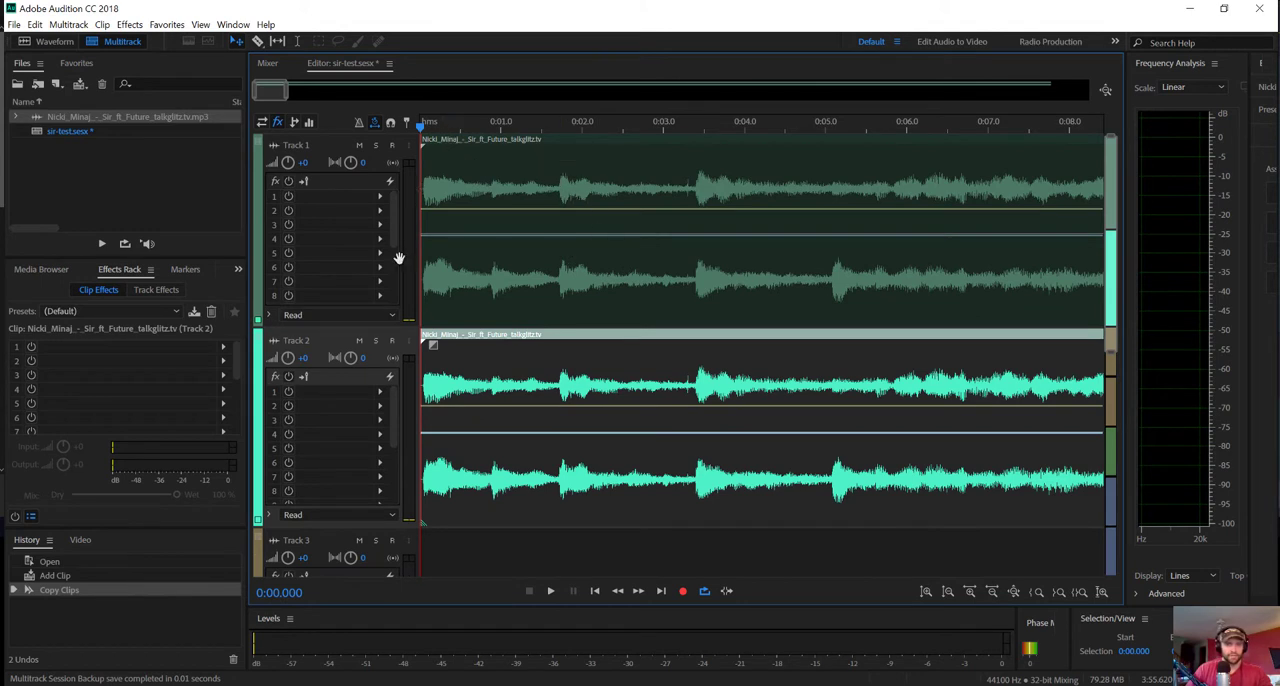
mouse_move(360, 340)
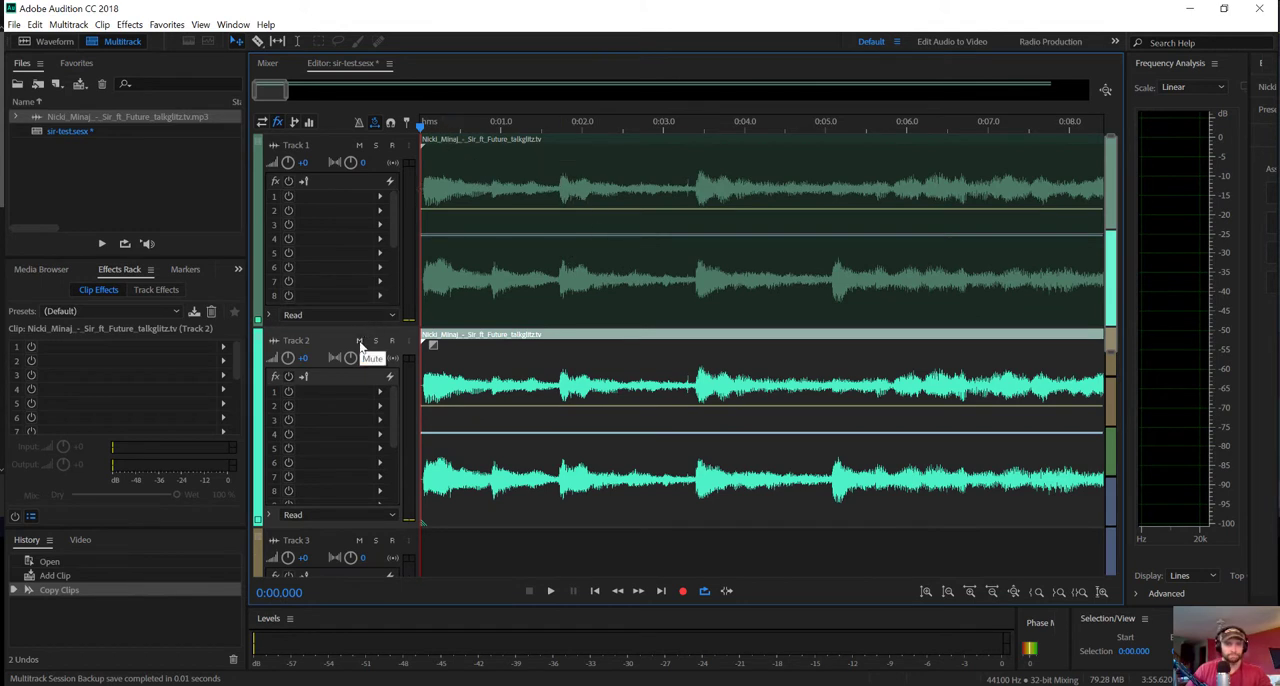
- Mute Track 2, shift the Track 1 clip slightly right, and play then stop to listen
left_click(360, 144)
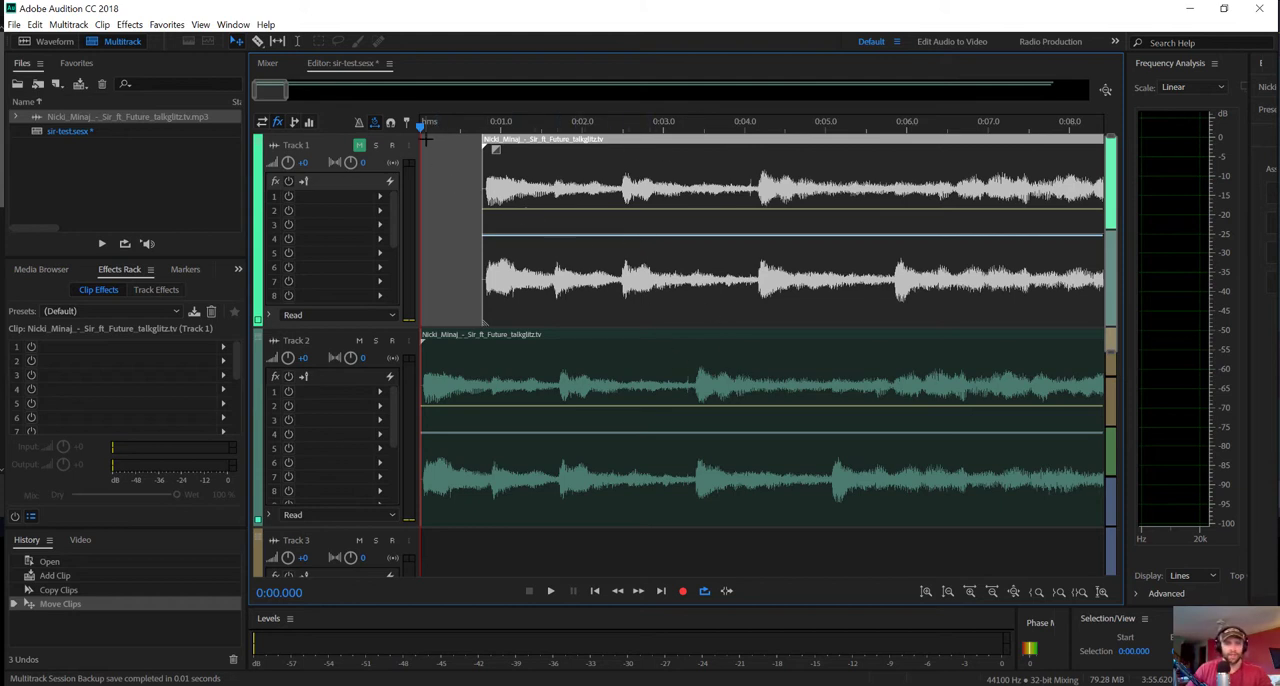
left_click(492, 130)
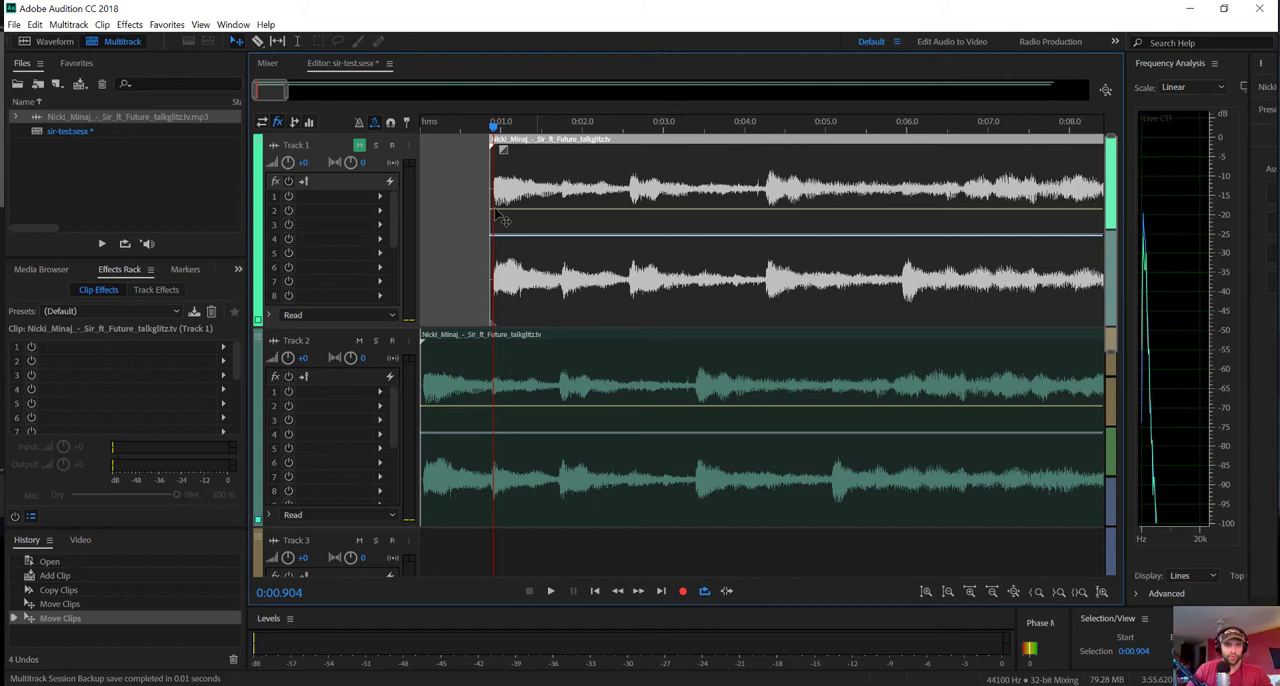
mouse_move(452, 158)
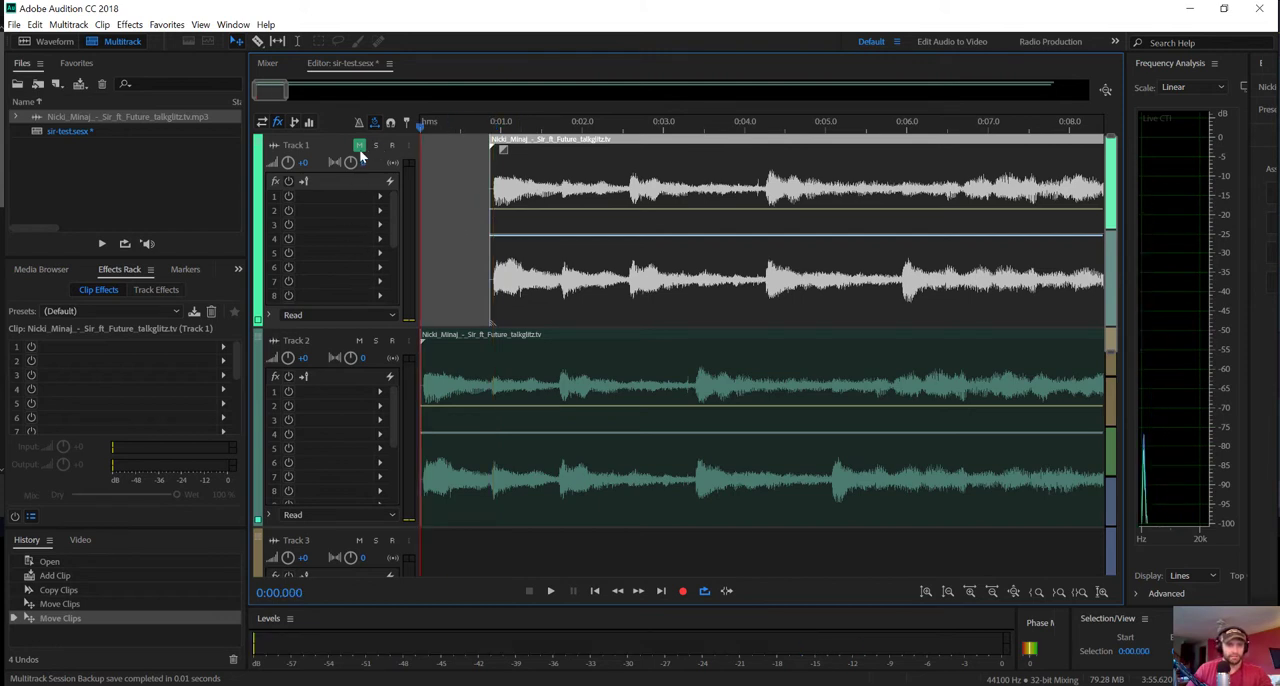
left_click(550, 590)
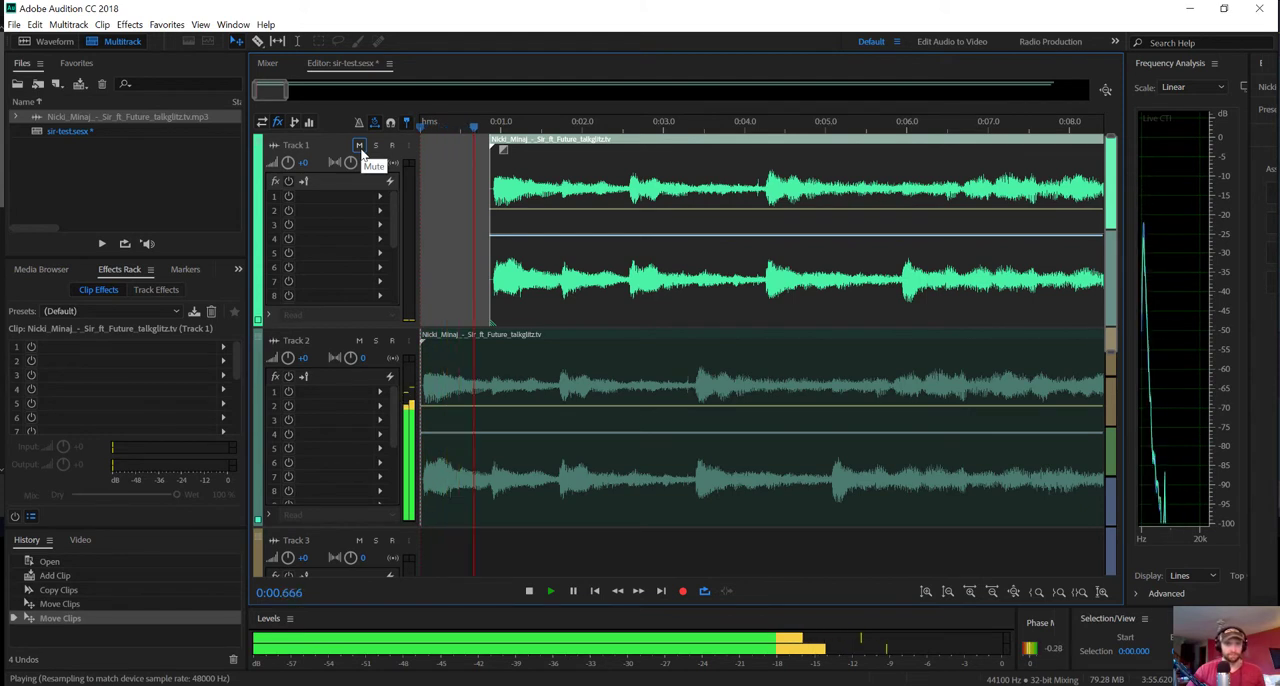
left_click(528, 590)
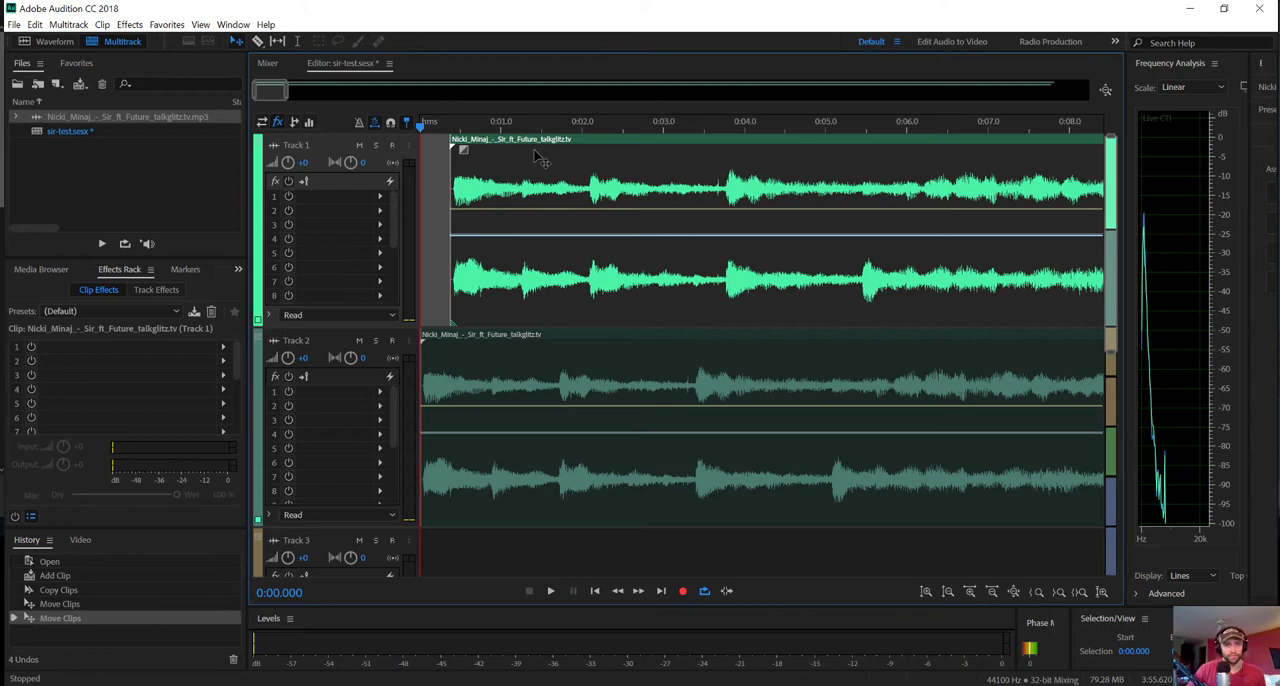
- Play and stop to check the offset, then nudge the Track 1 clip a little further
left_click(550, 590)
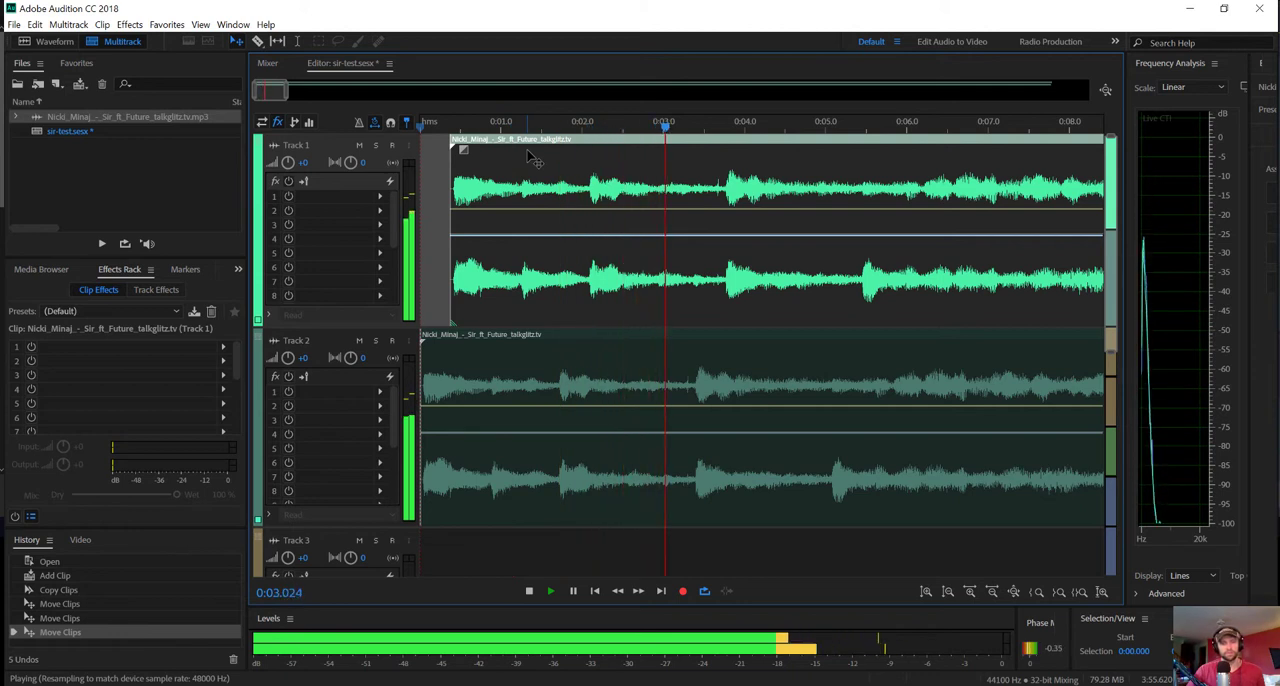
left_click(528, 590)
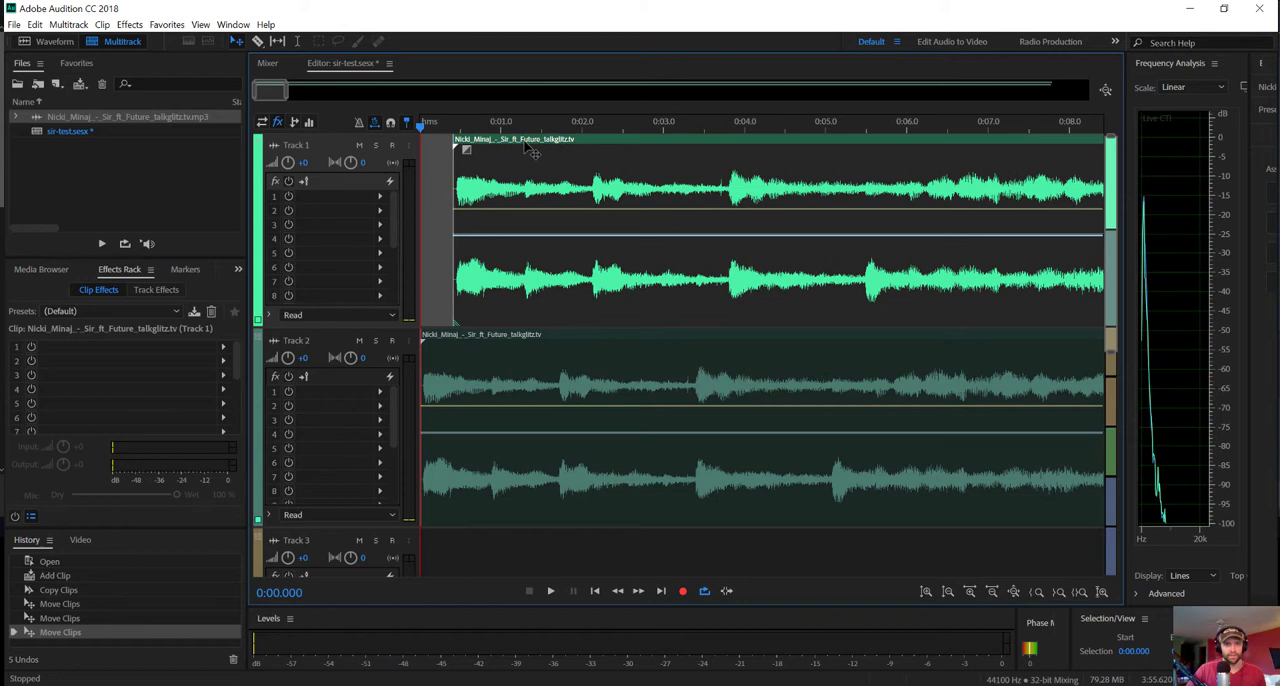
left_click(550, 590)
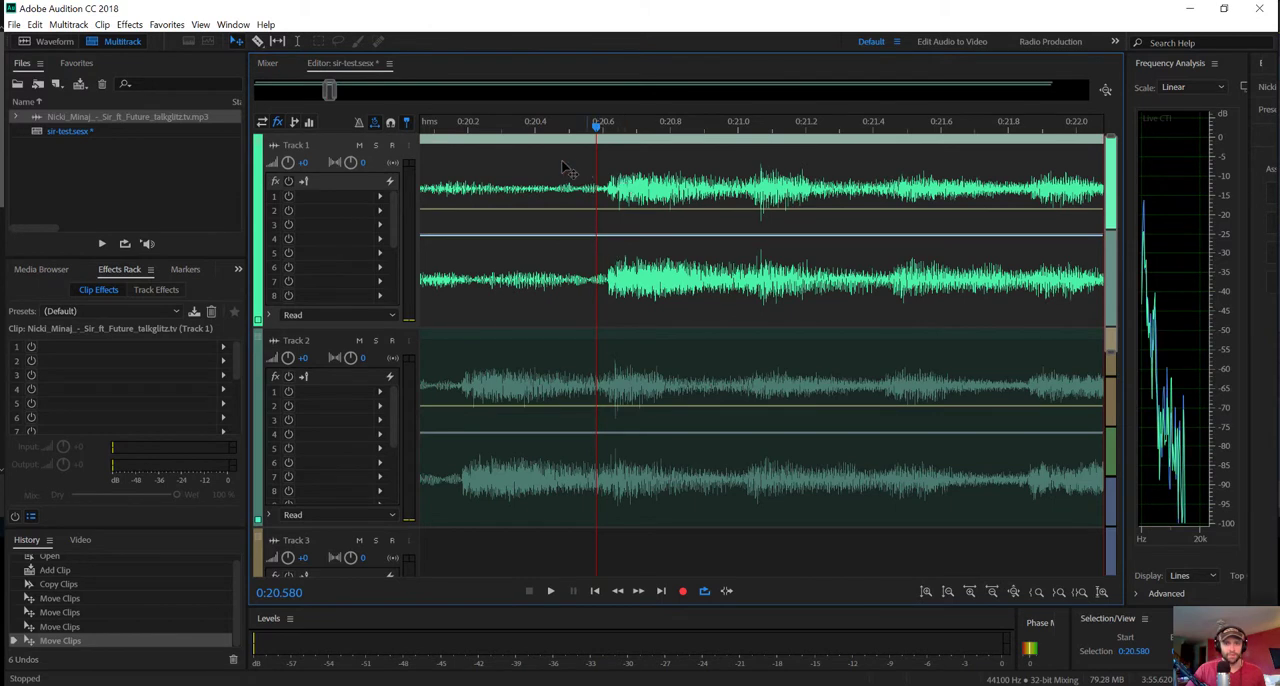
mouse_move(620, 238)
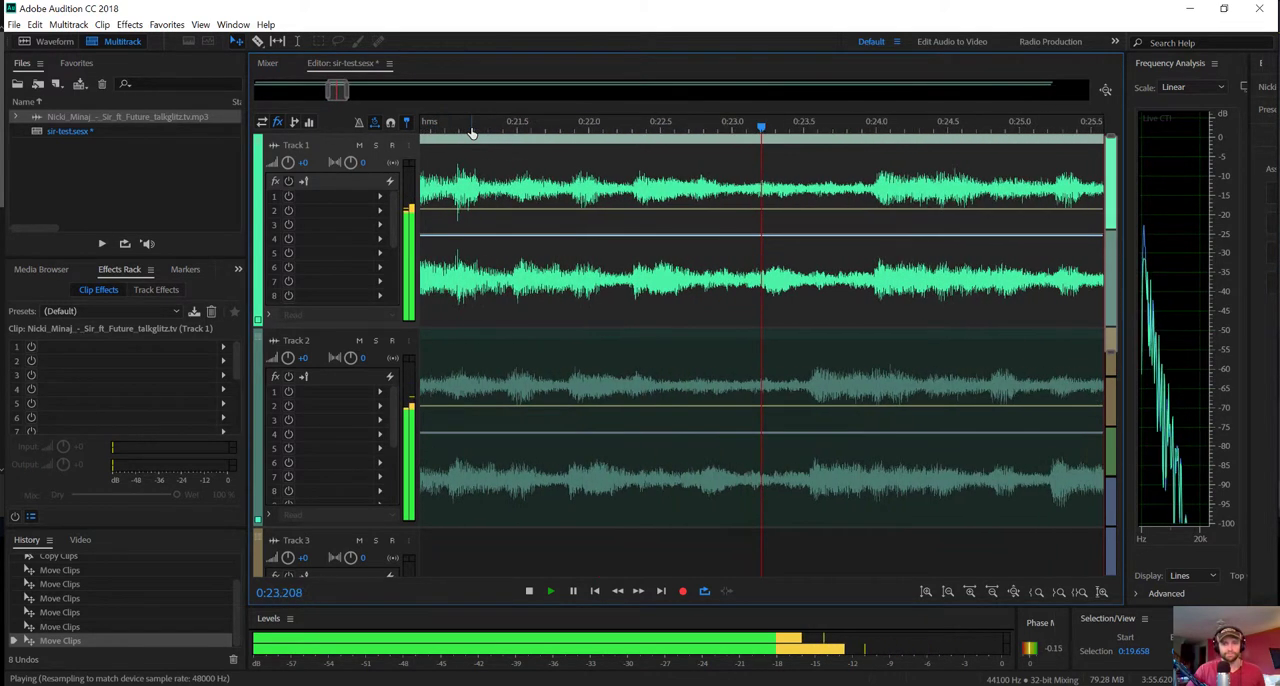
- Stop and restart playback while refining the Track 1 clip so its beats line up with Track 2
left_click(528, 592)
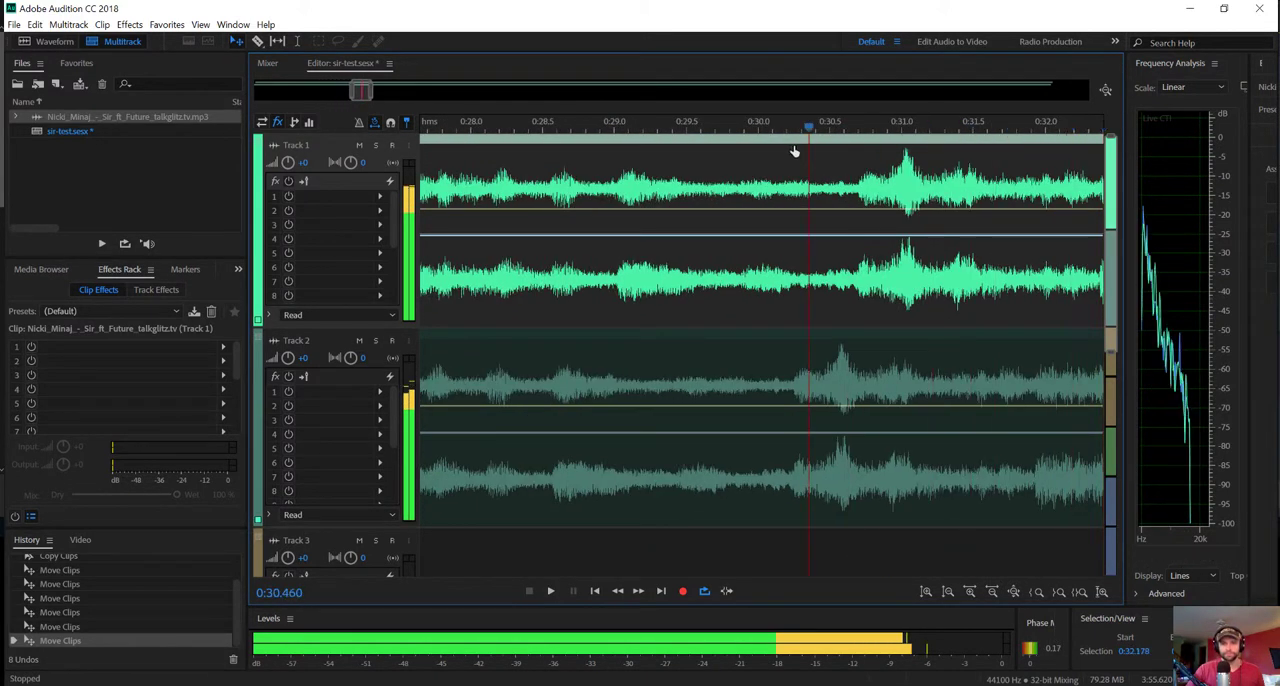
left_click(550, 590)
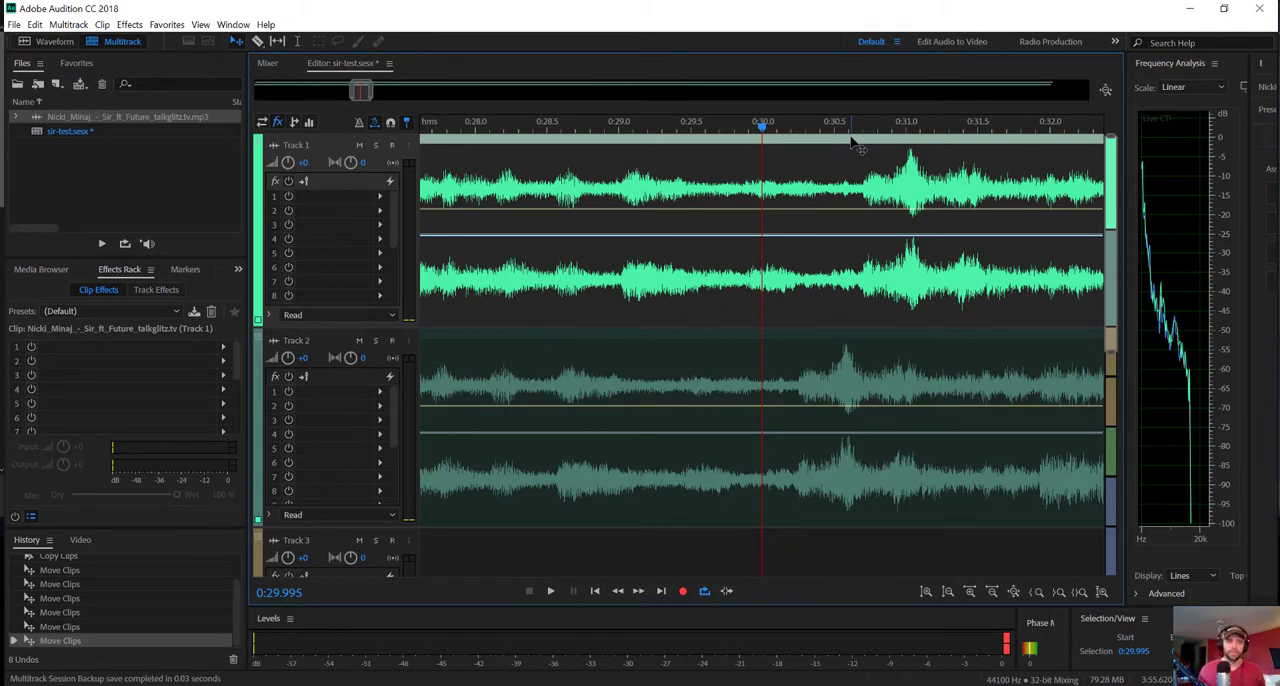
mouse_move(850, 144)
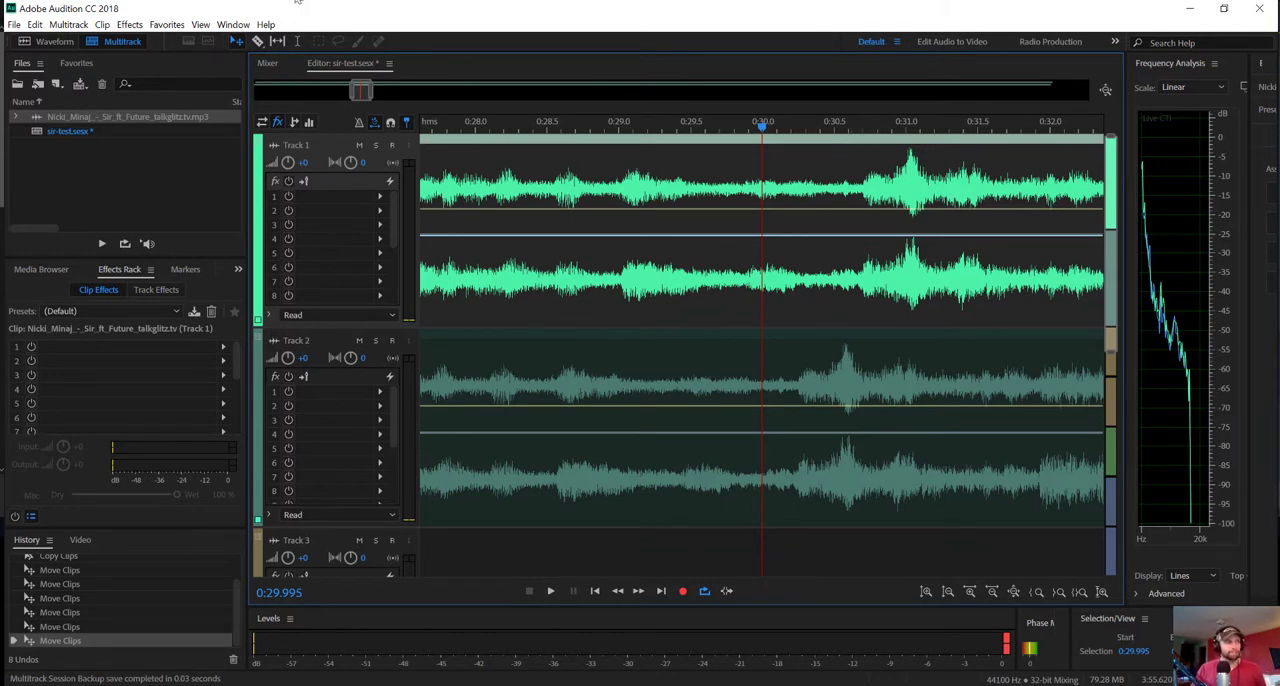